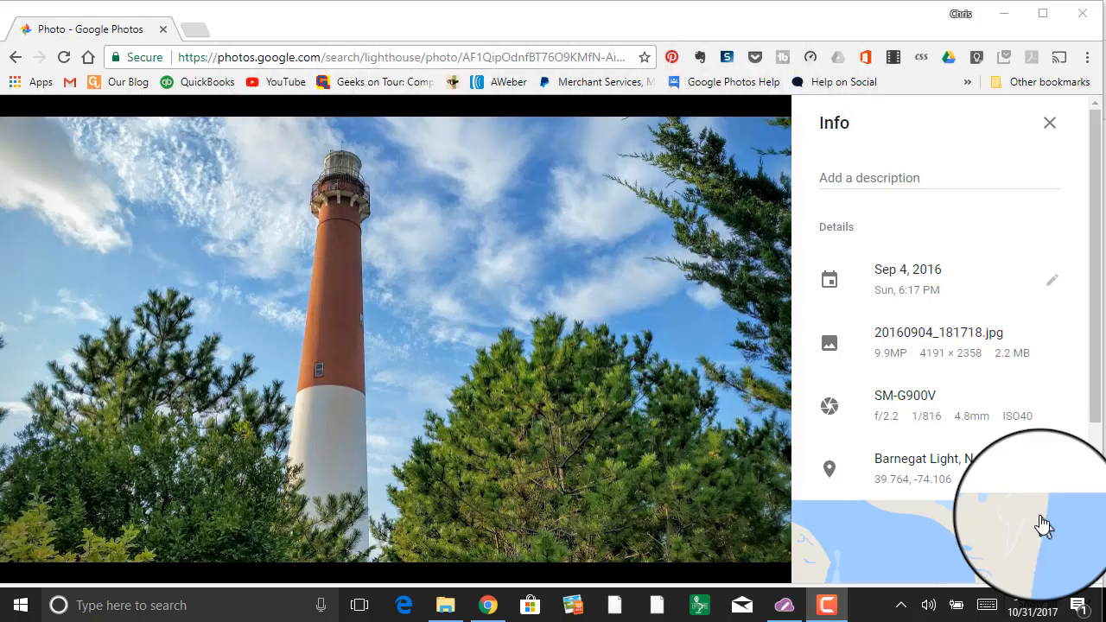
mouse_move(856, 505)
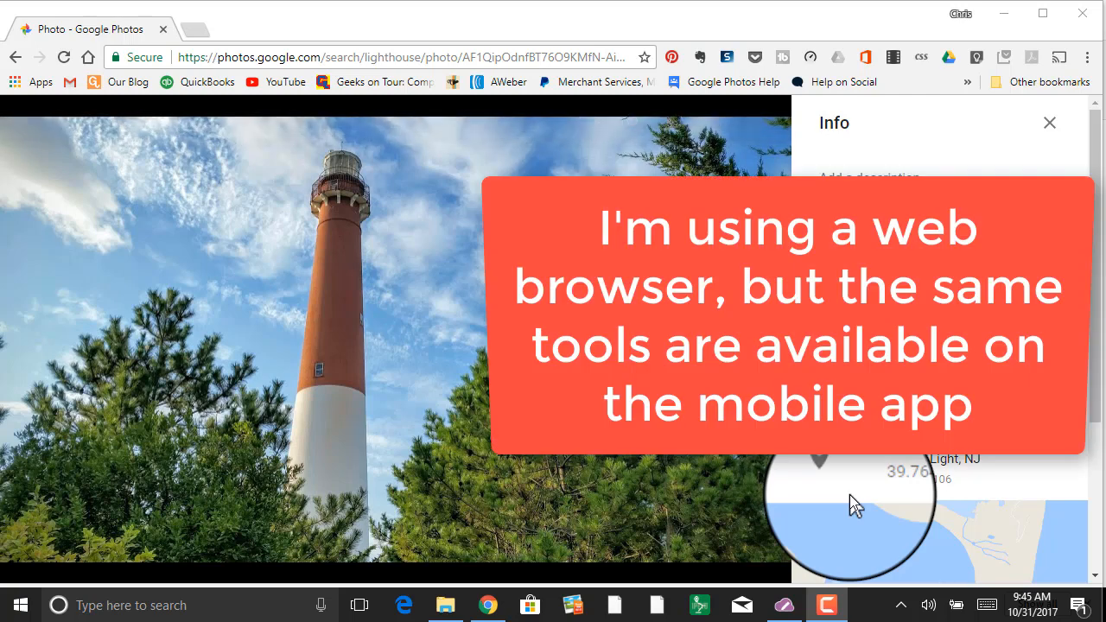
mouse_move(429, 481)
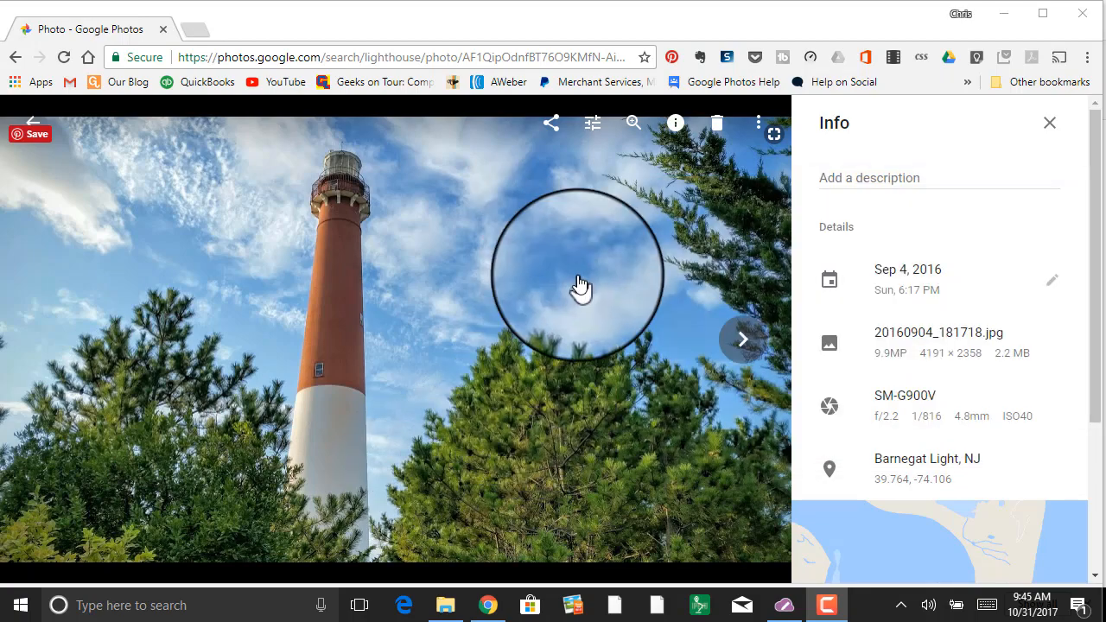
mouse_move(591, 121)
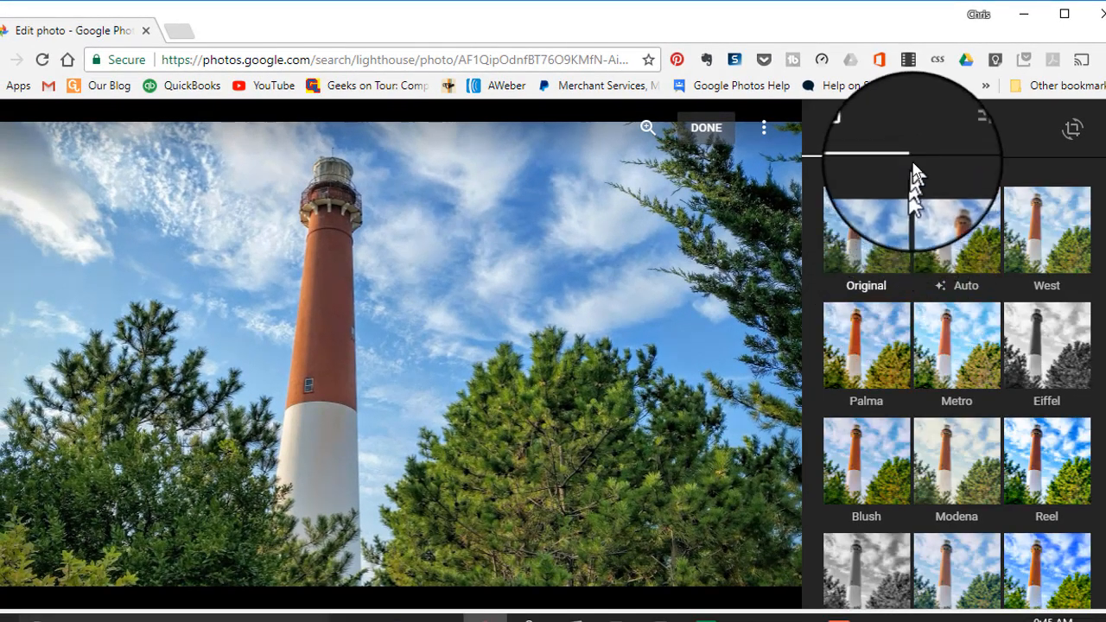
mouse_move(1012, 363)
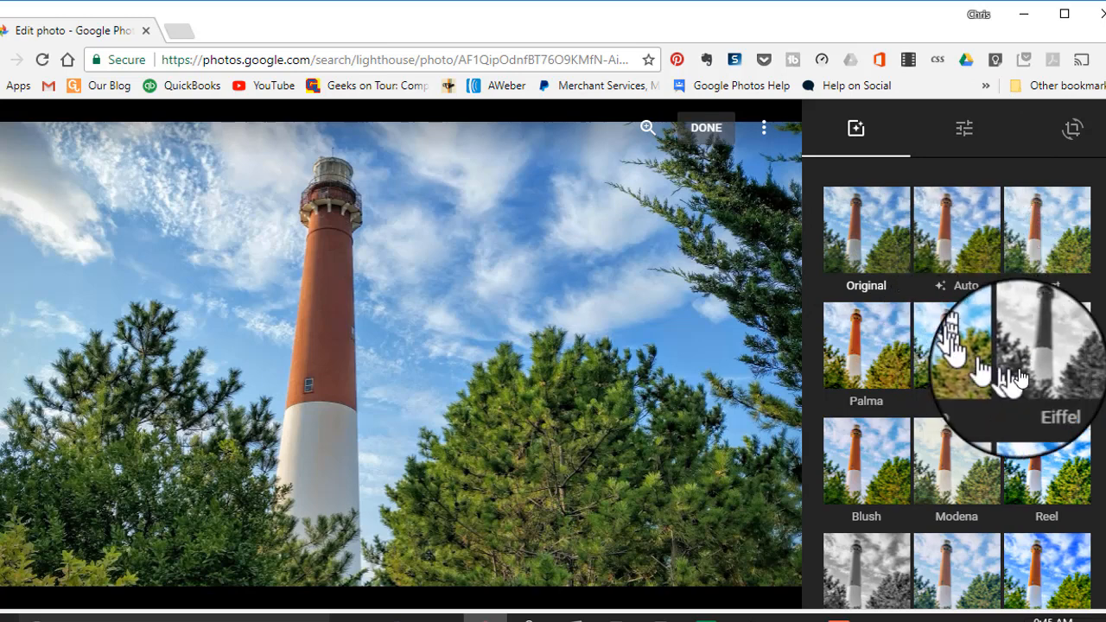
mouse_move(1058, 379)
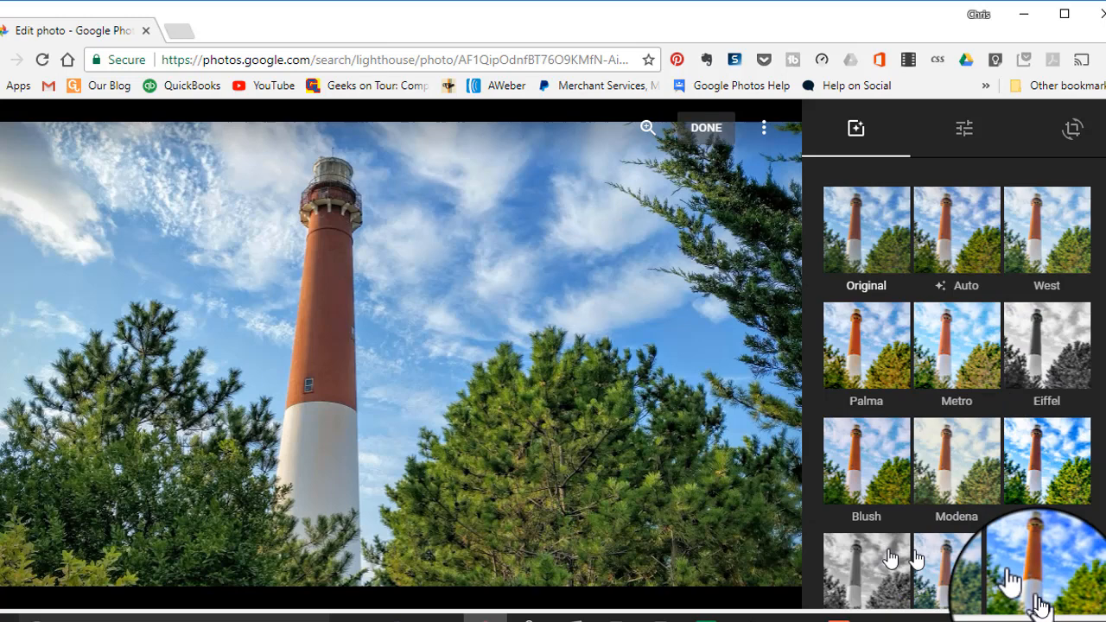
- Apply the black-and-white Vista filter to the lighthouse photo
scroll(down, 3)
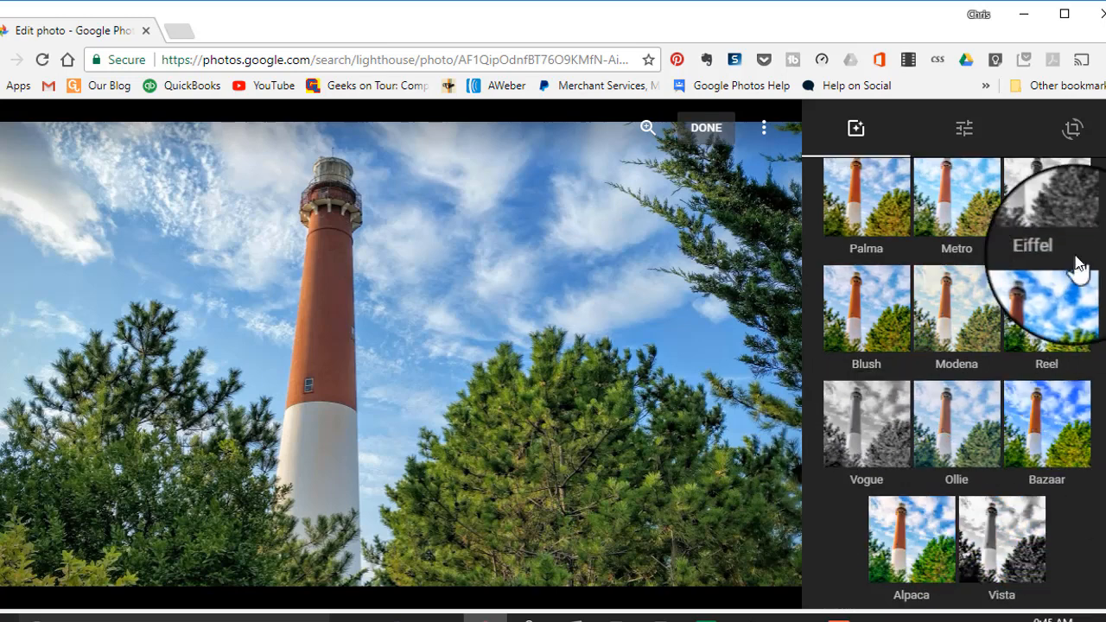
click(1048, 194)
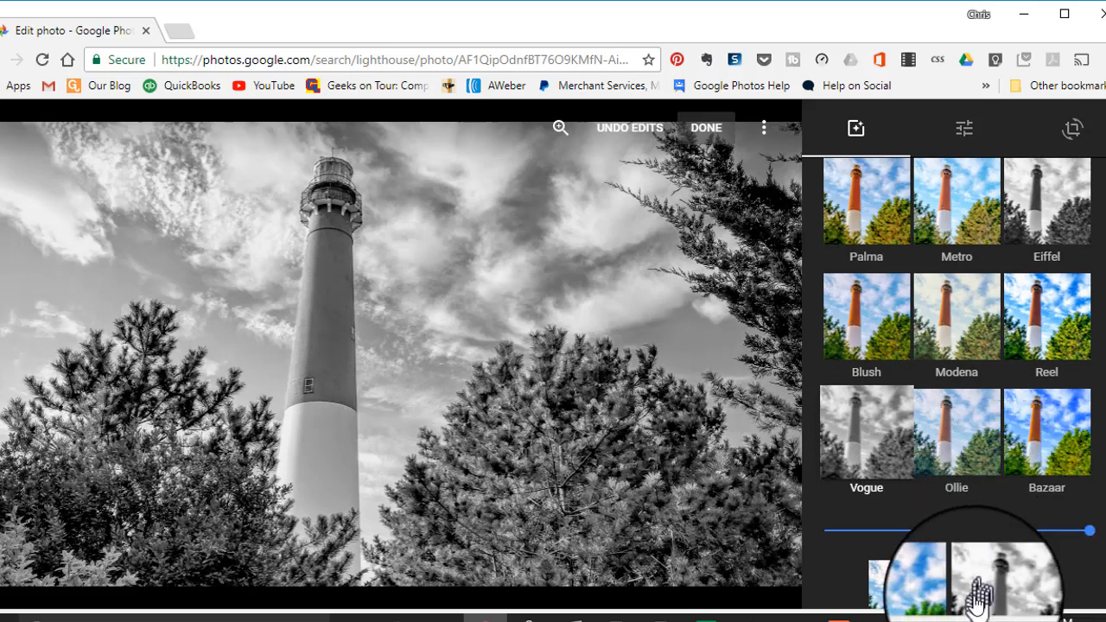
- Adjust the Vista filter intensity back and forth, settling it just below full strength
scroll(down, 3)
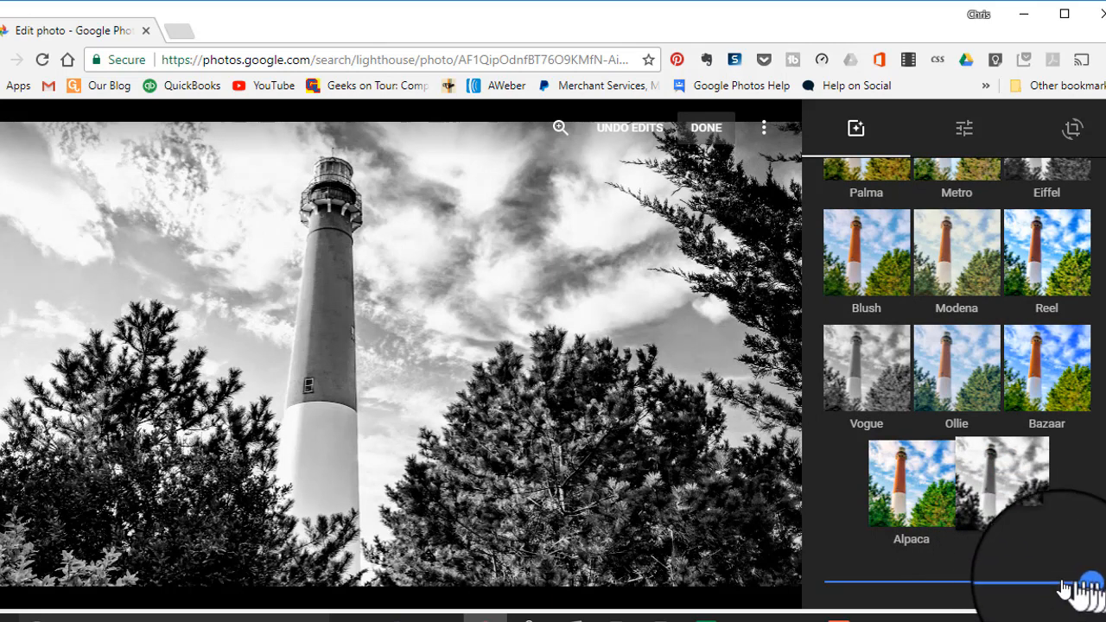
drag(1058, 584, 833, 591)
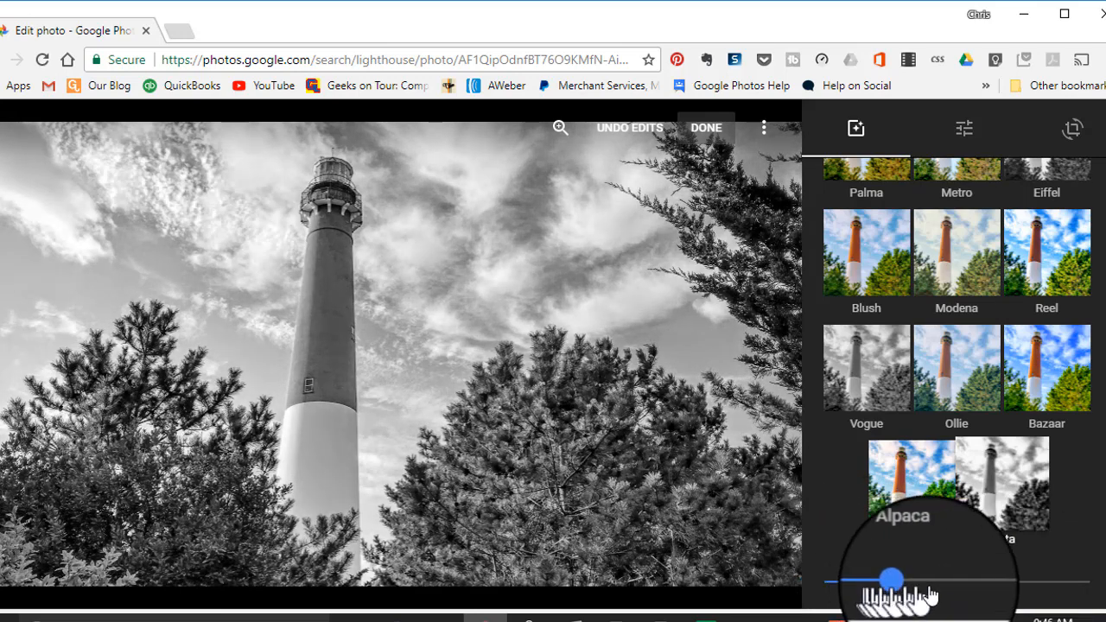
drag(892, 579, 950, 579)
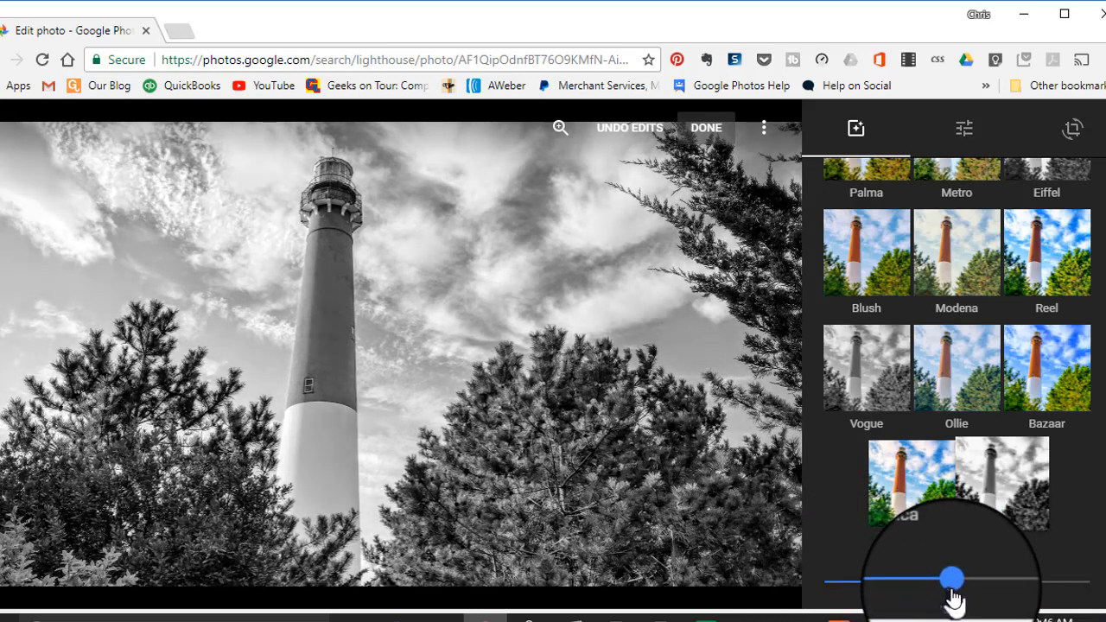
drag(951, 577, 1057, 573)
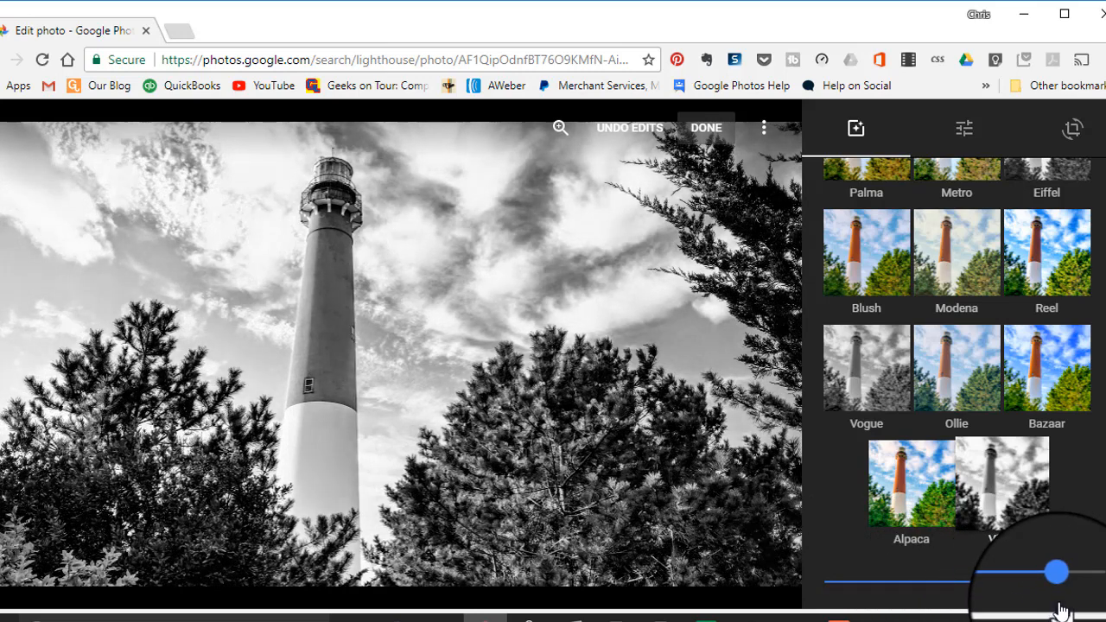
drag(1058, 572, 1018, 574)
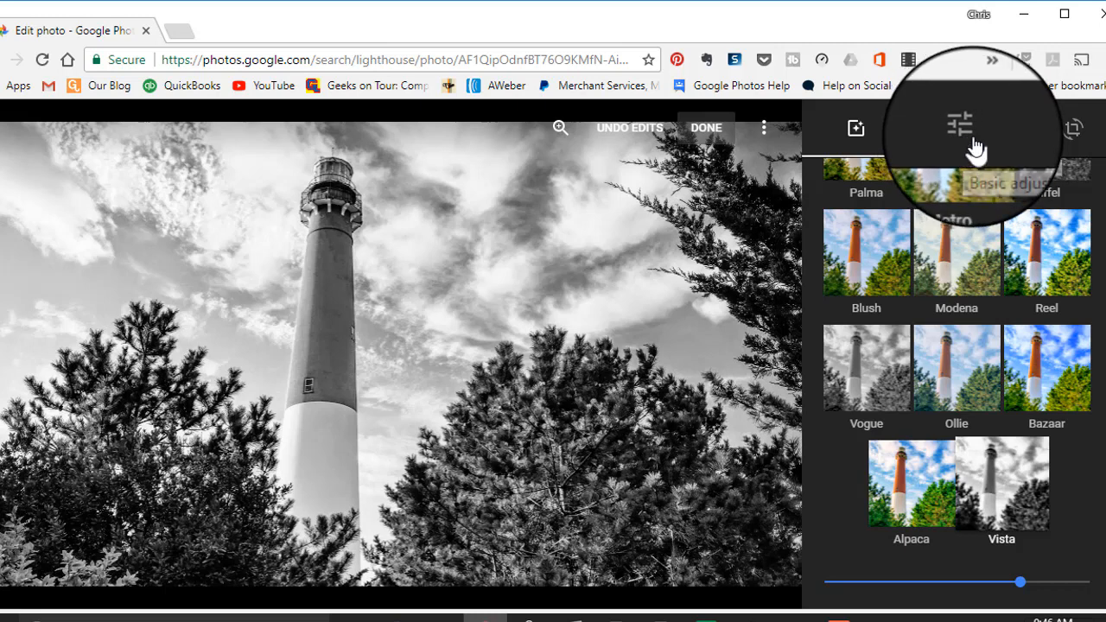
mouse_move(961, 128)
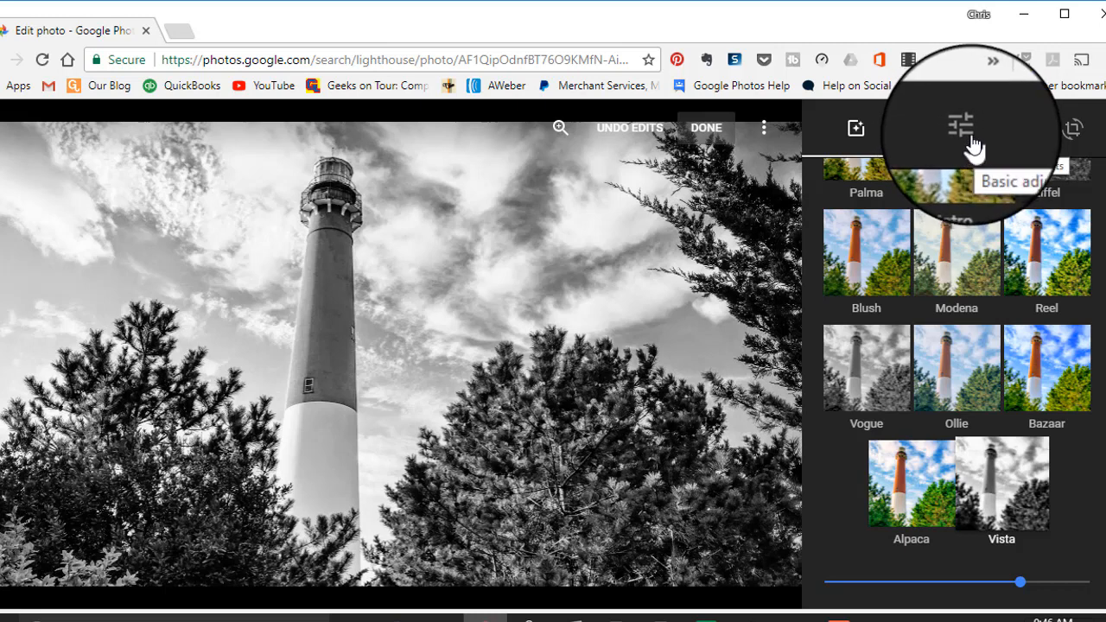
- In the basic adjustments, raise Pop all the way to its maximum
click(961, 128)
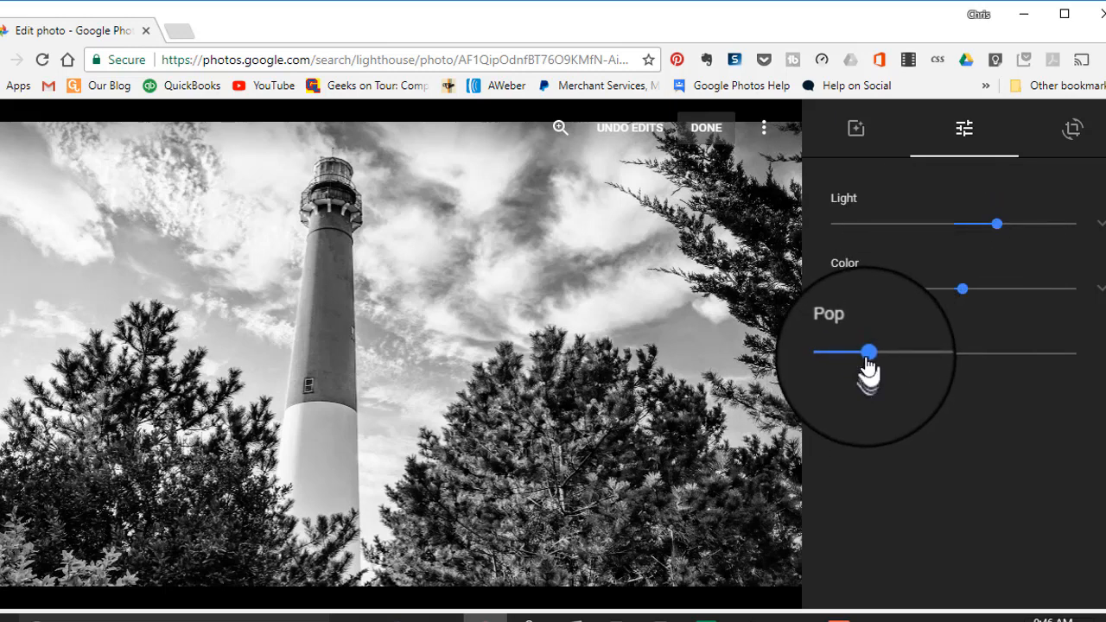
mouse_move(868, 372)
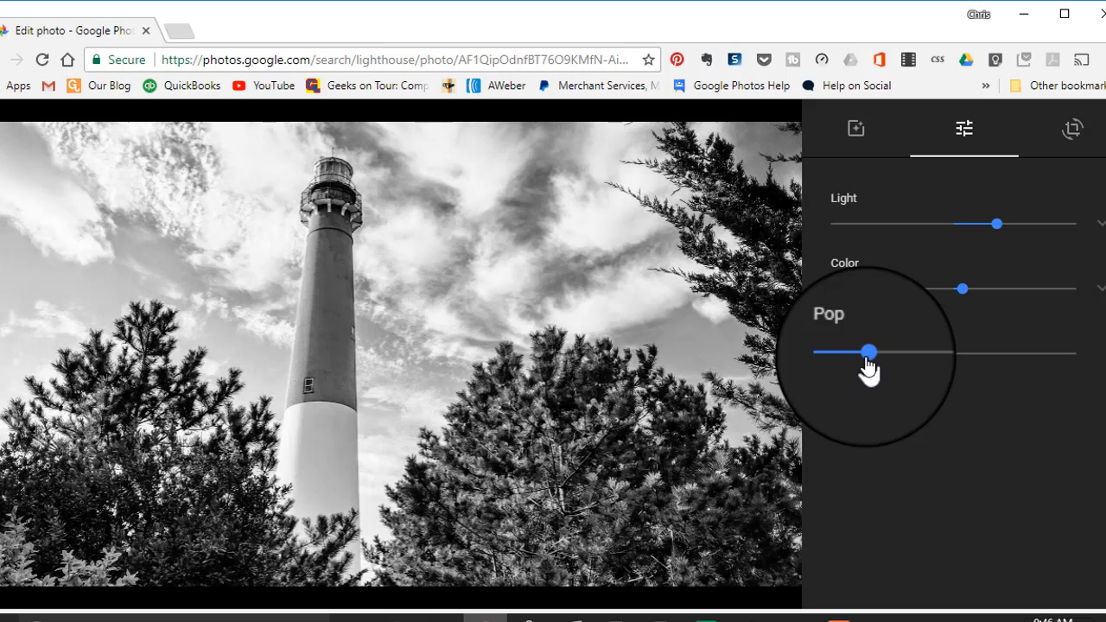
drag(868, 352, 937, 351)
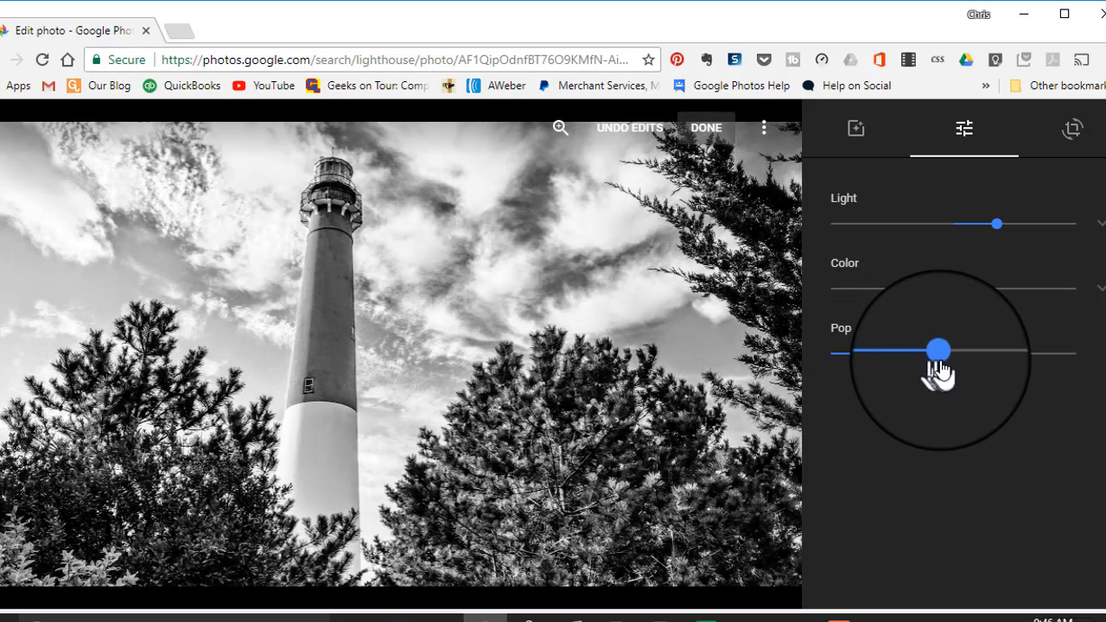
drag(937, 349, 1063, 350)
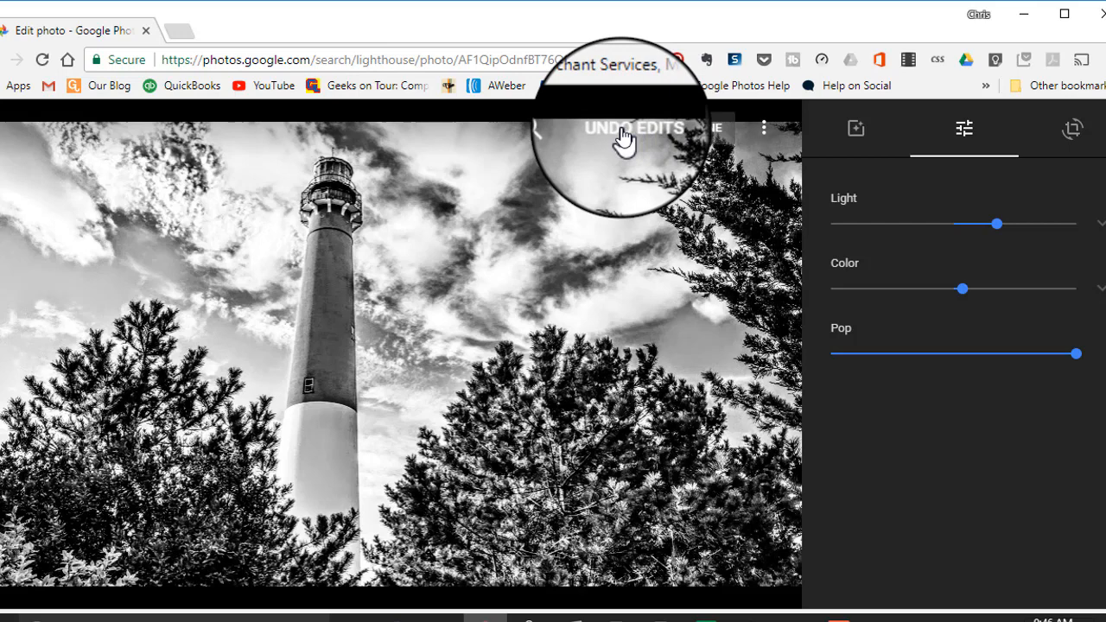
- Undo all edits, then drag Color fully left so the photo is completely desaturated
click(633, 128)
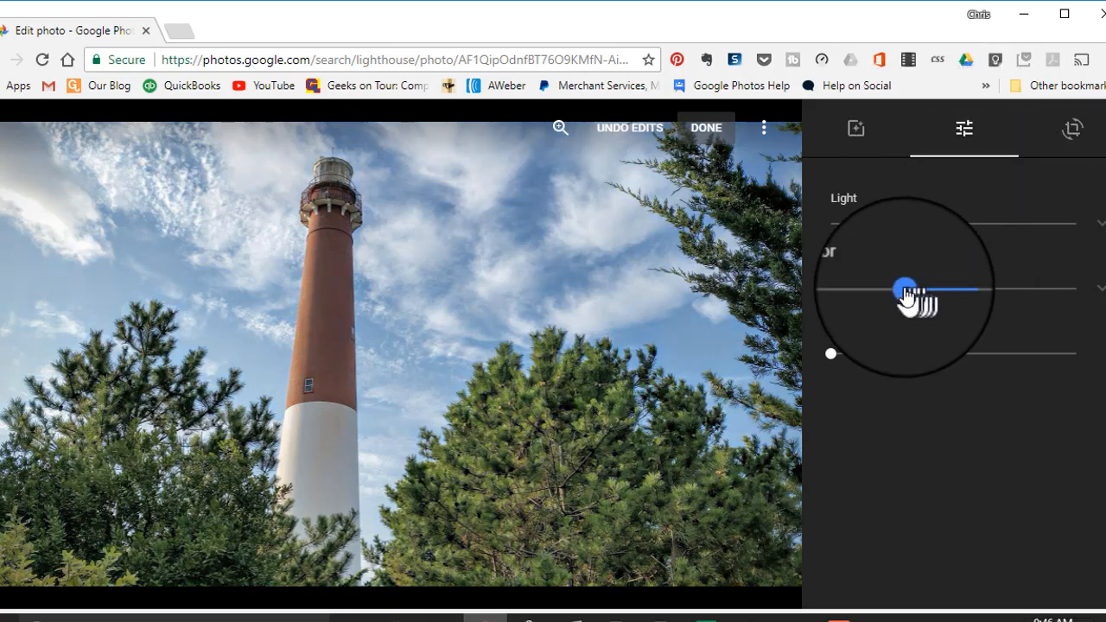
drag(906, 285, 837, 285)
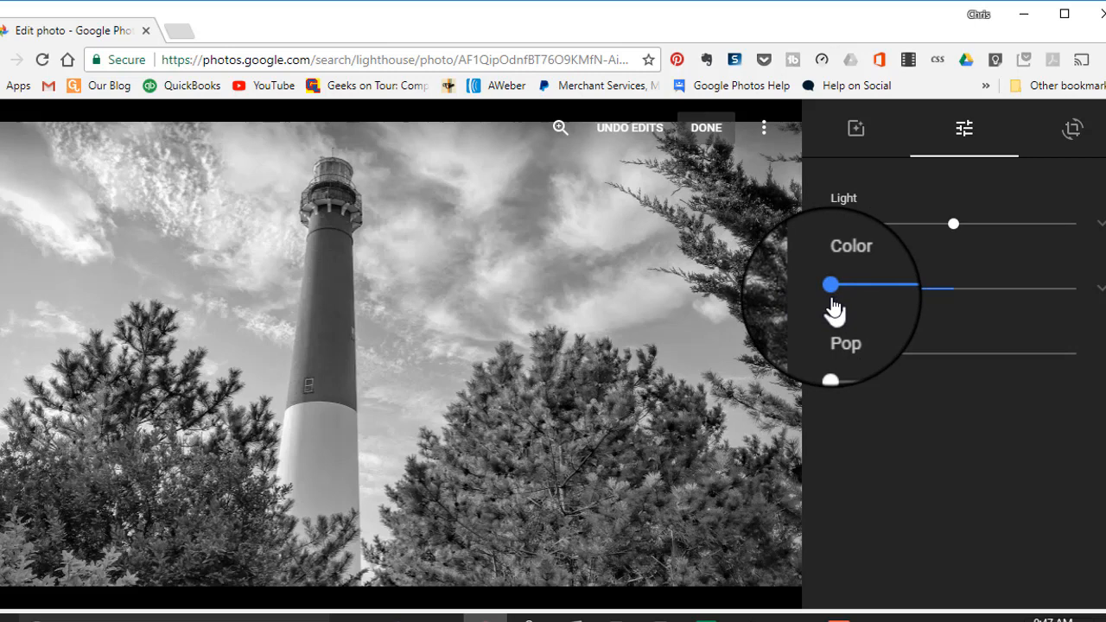
mouse_move(916, 436)
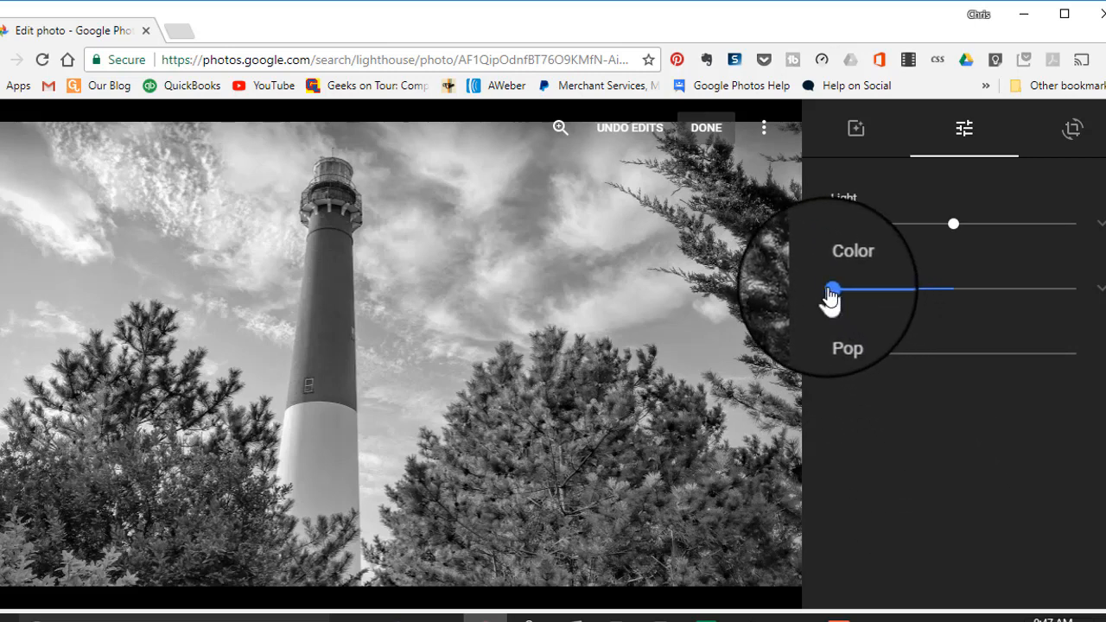
drag(834, 286, 880, 285)
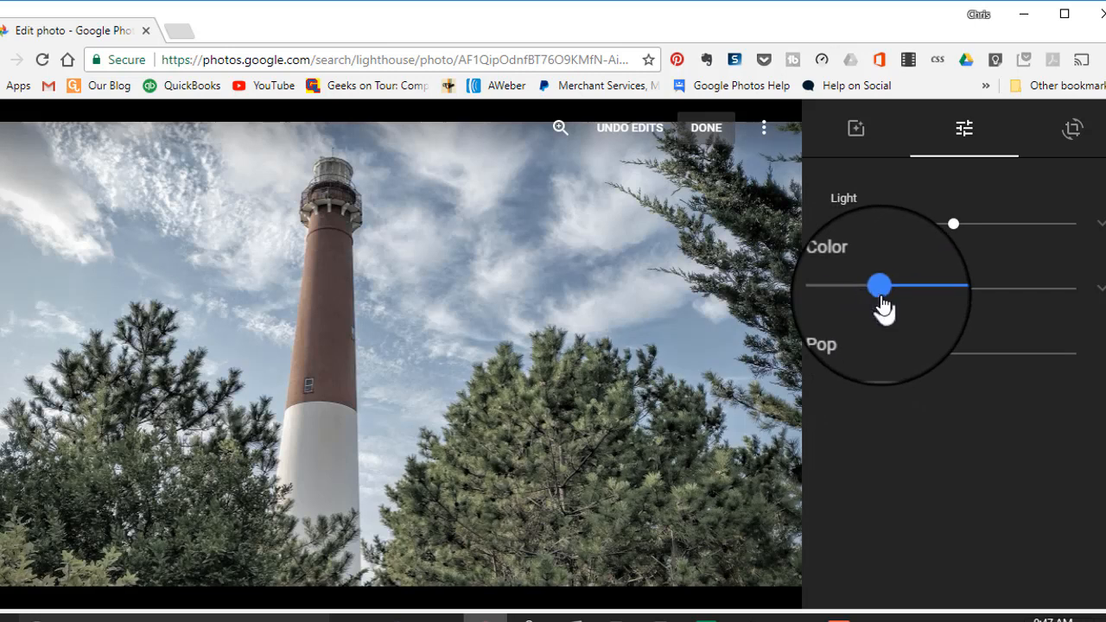
drag(880, 283, 864, 284)
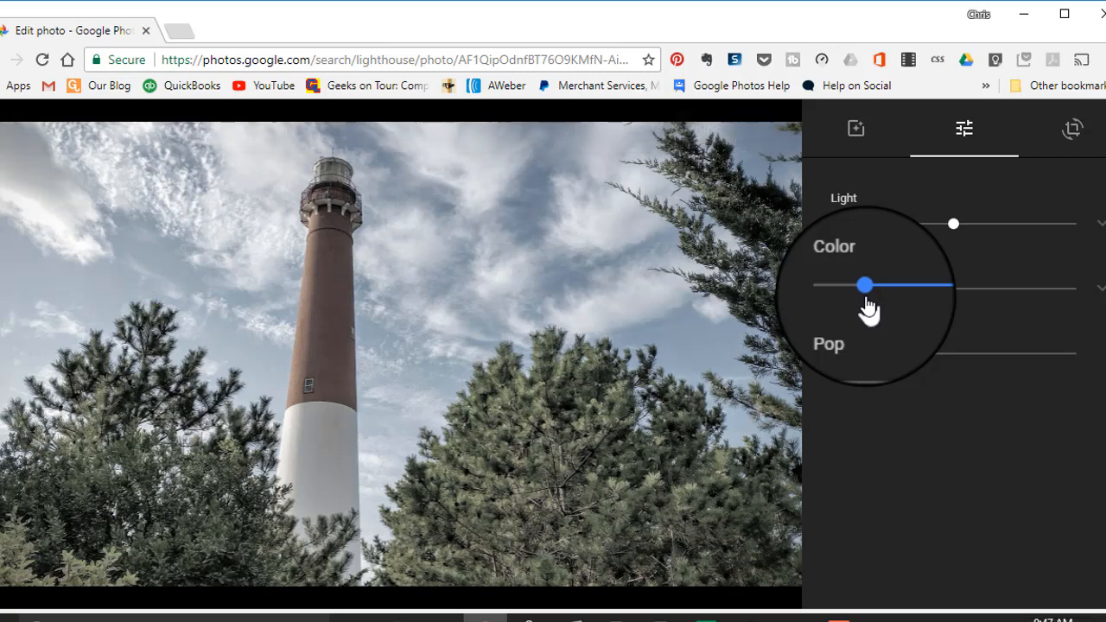
drag(868, 285, 829, 288)
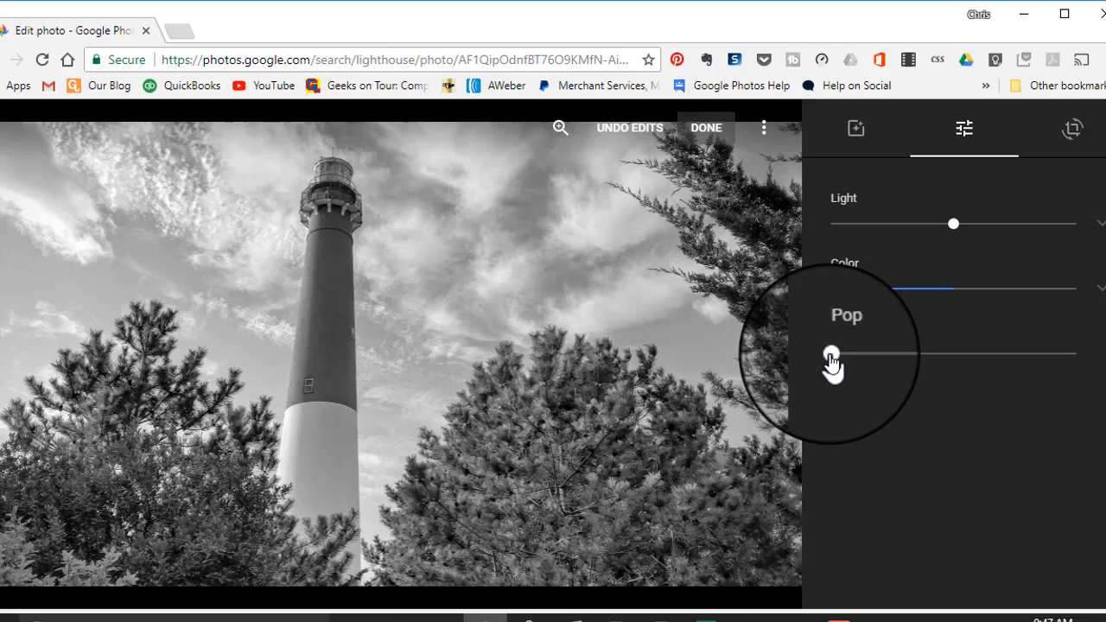
- Push Pop to maximum, then settle it at roughly two-thirds strength
drag(830, 353, 920, 353)
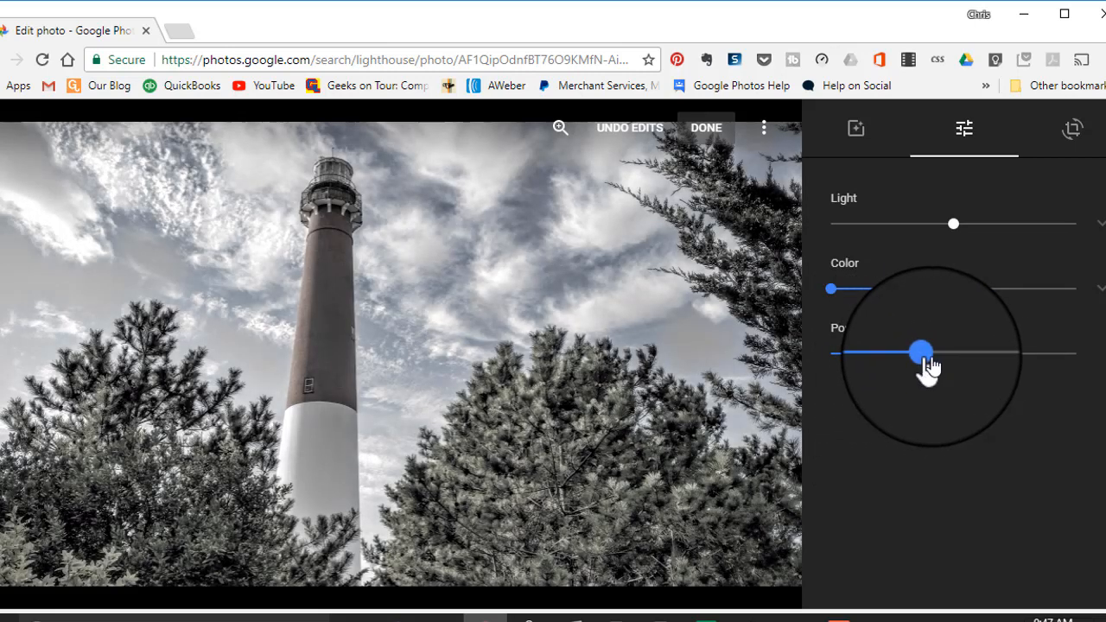
drag(920, 352, 1034, 352)
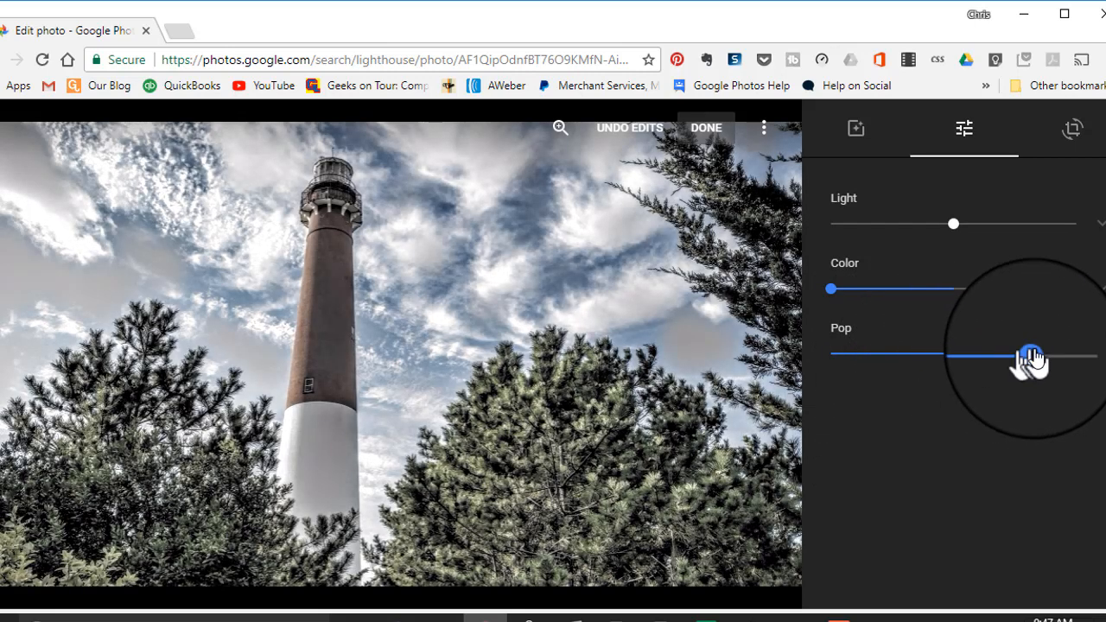
drag(1034, 356, 1058, 356)
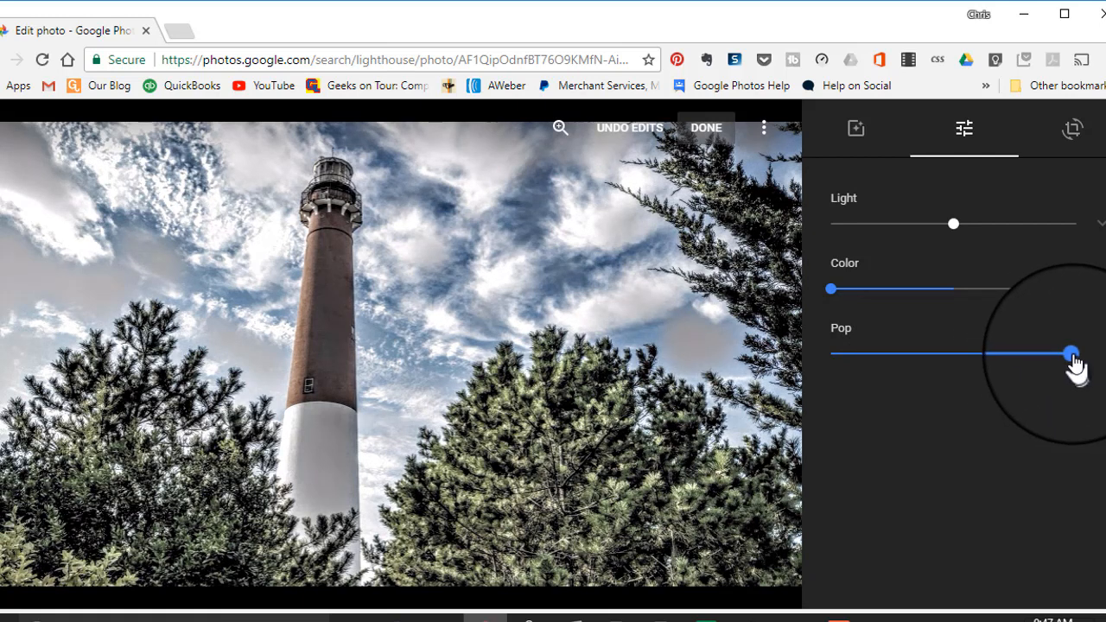
drag(1072, 353, 913, 346)
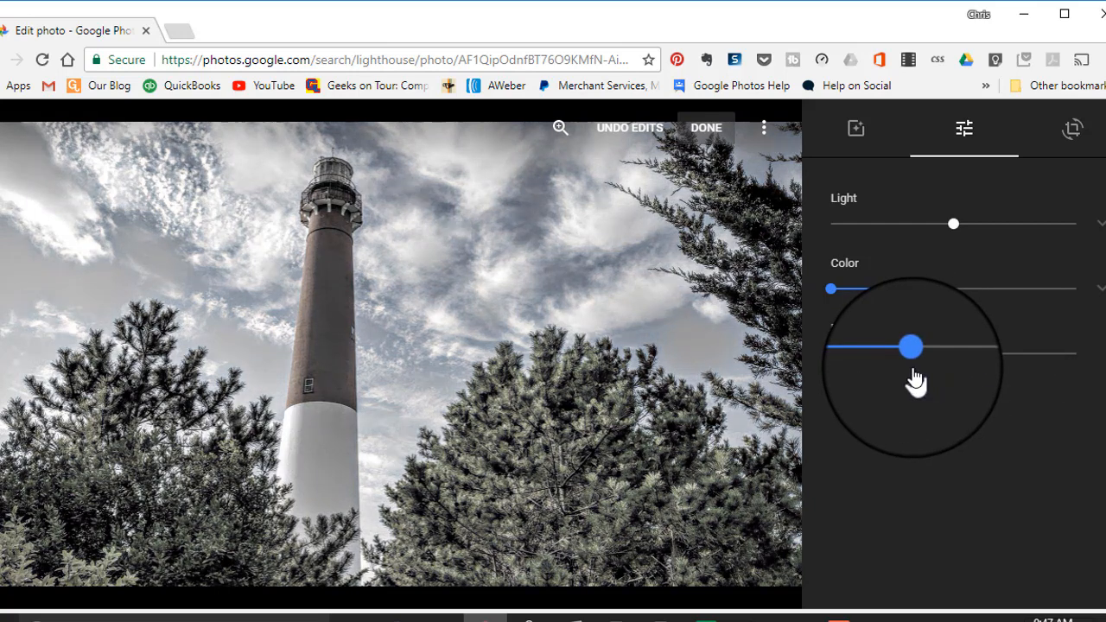
drag(913, 346, 937, 345)
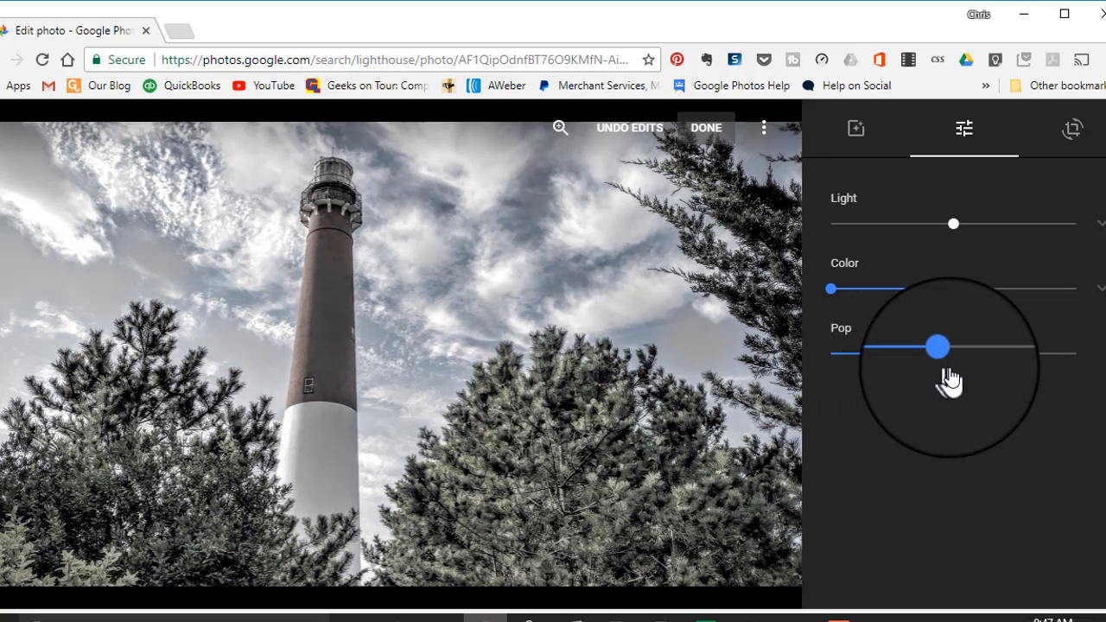
drag(937, 346, 971, 351)
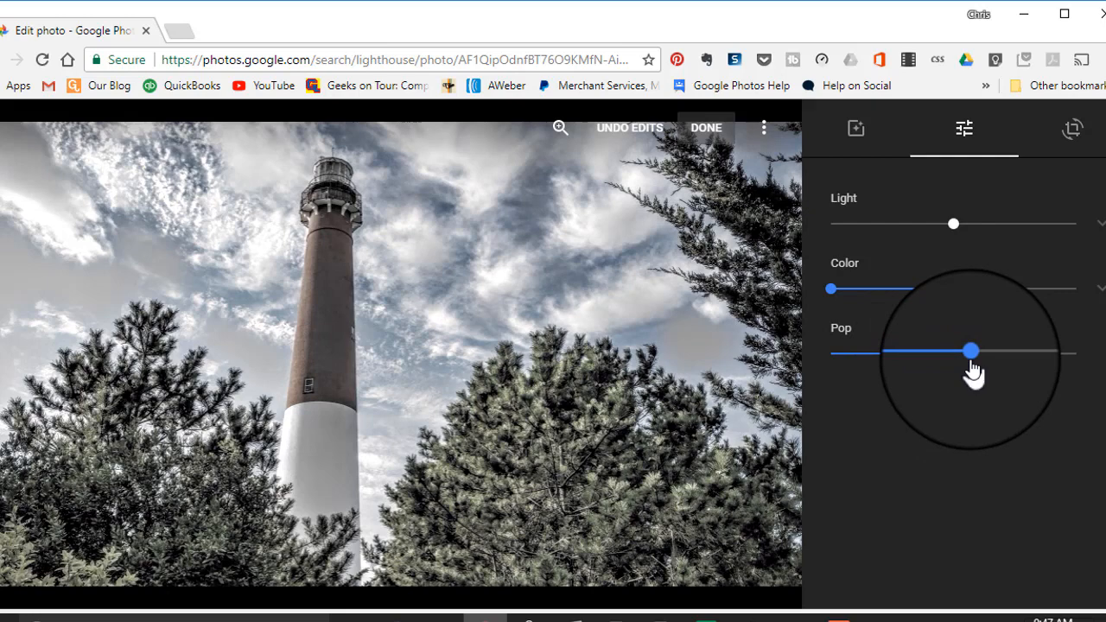